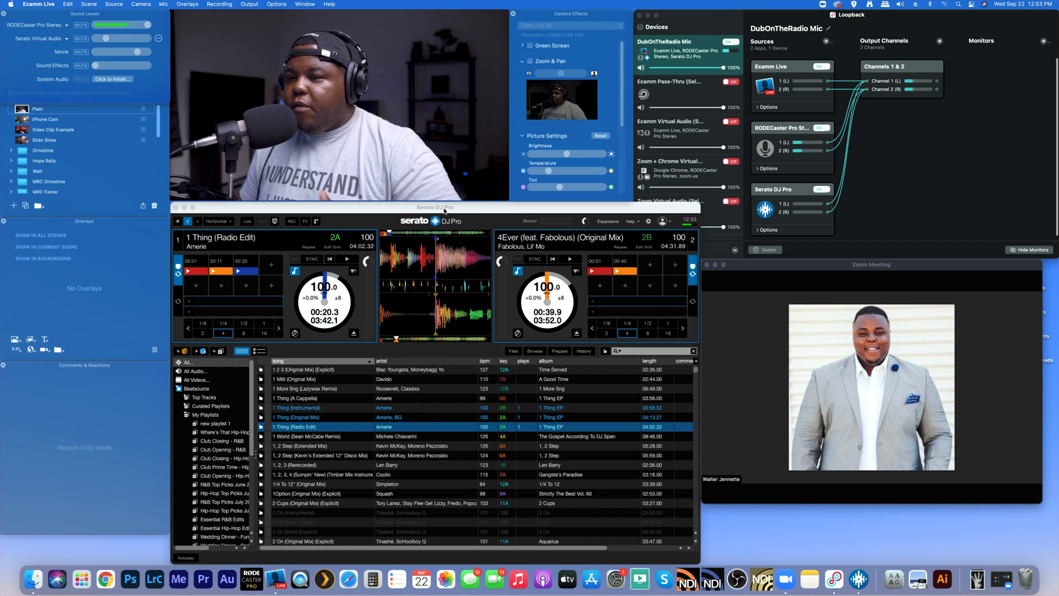
mouse_move(503, 276)
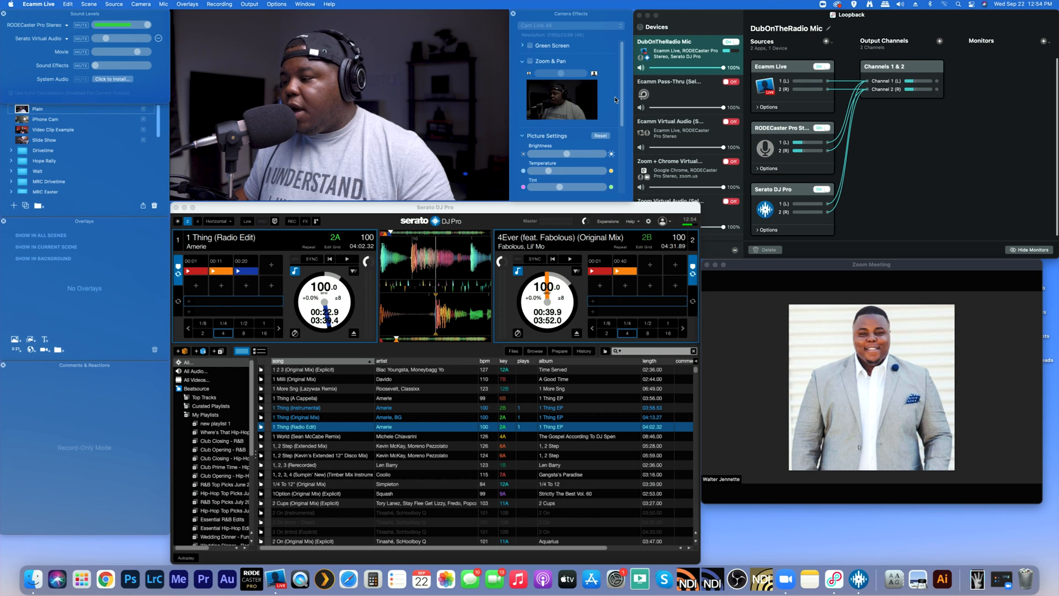
mouse_move(699, 183)
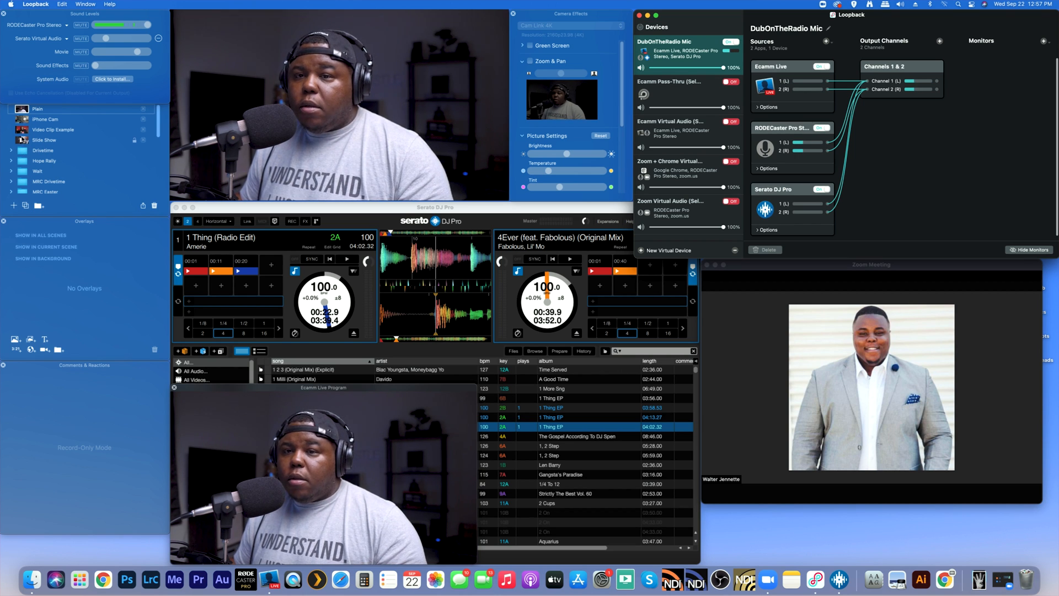
Step: Make Video Clip Example the live scene, then return toward the camera scene
left_click(53, 130)
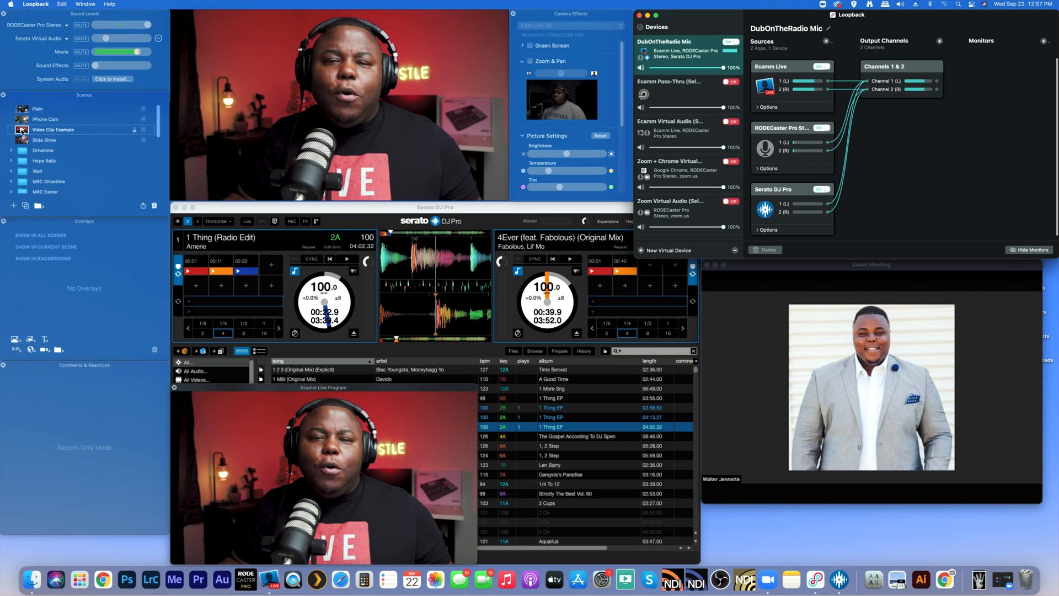
left_click(79, 25)
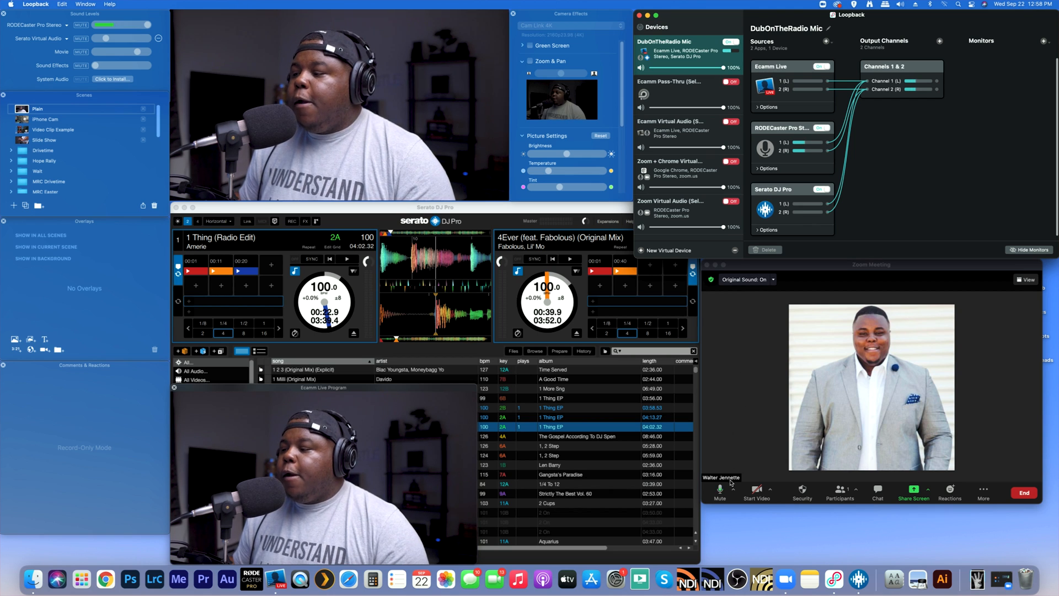
Step: Select DubOnTheRadio Mic as Zoom's microphone from the Mute arrow menu
left_click(730, 488)
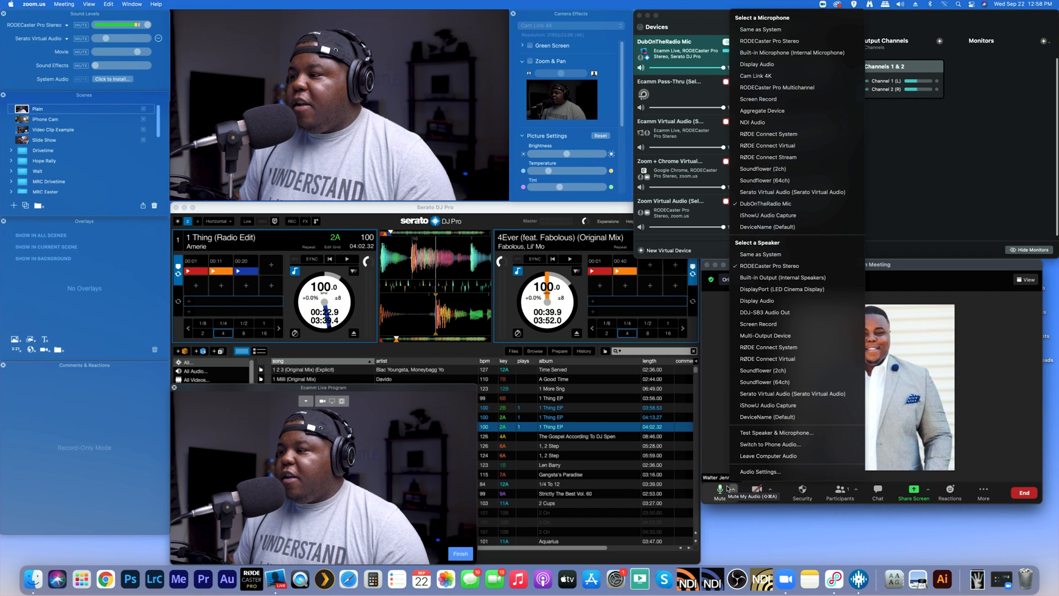
left_click(766, 203)
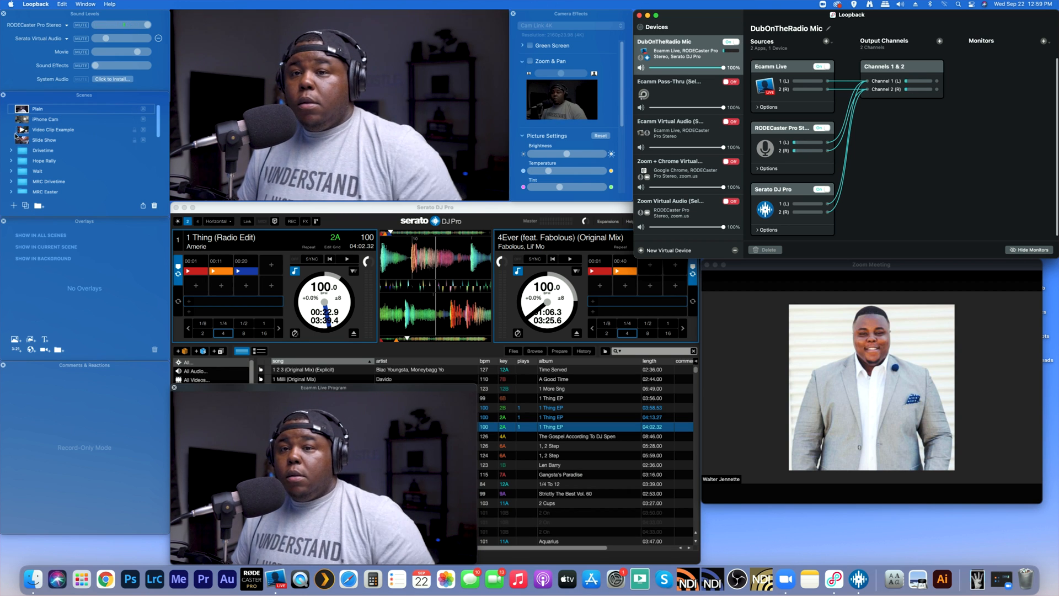
Step: Show Serato DJ Pro's Audio preferences with output available to other applications
left_click(53, 129)
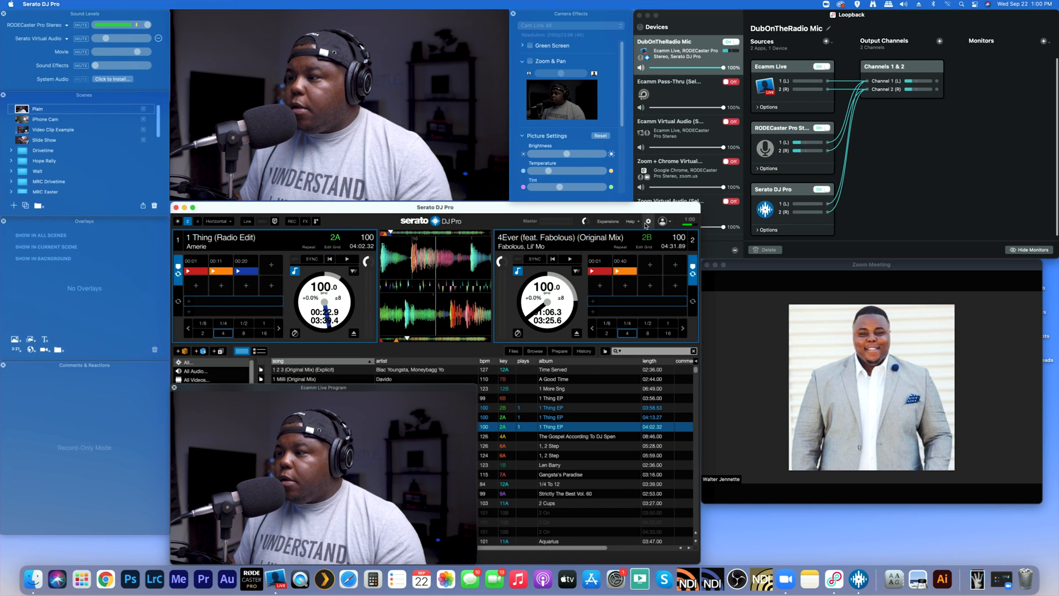
left_click(647, 220)
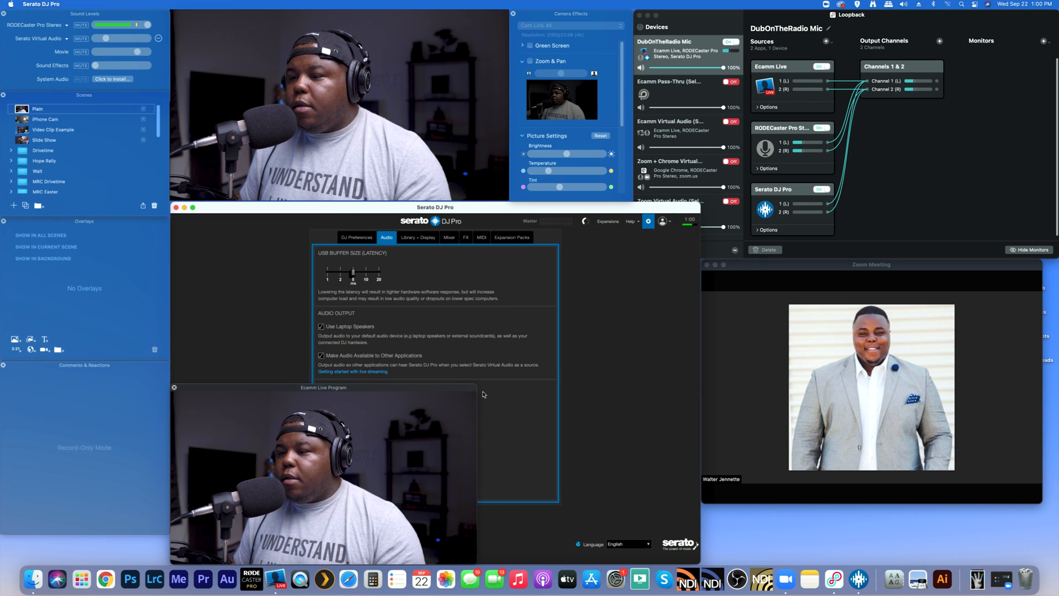